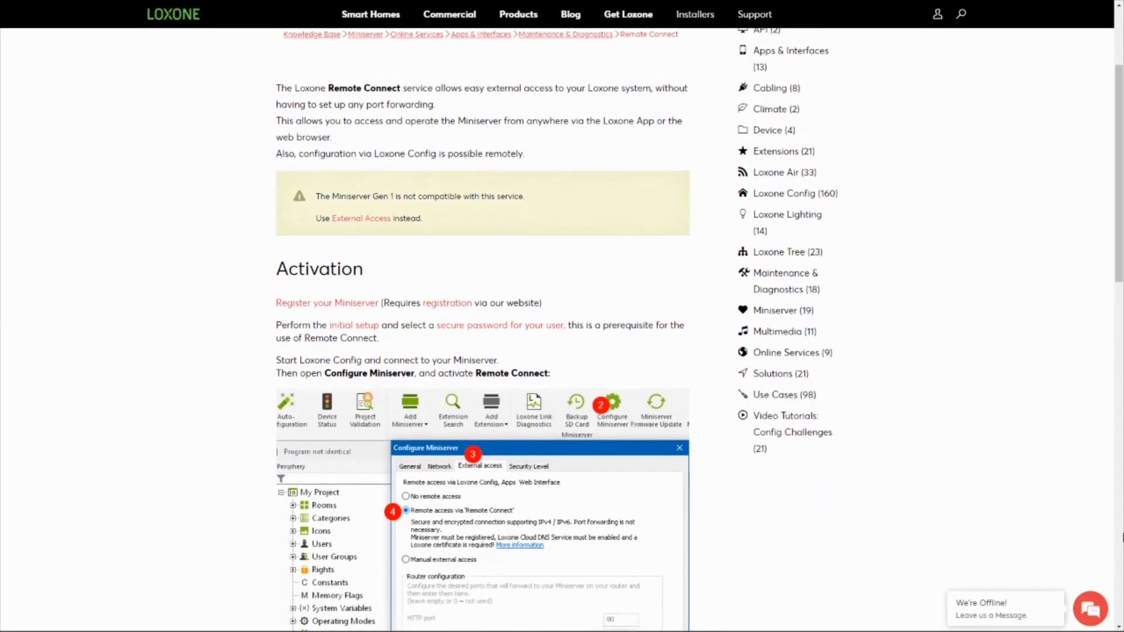
- Swap in a Miniserver Go Generation 2 and complete the backup transfer guide
scroll("down", 3)
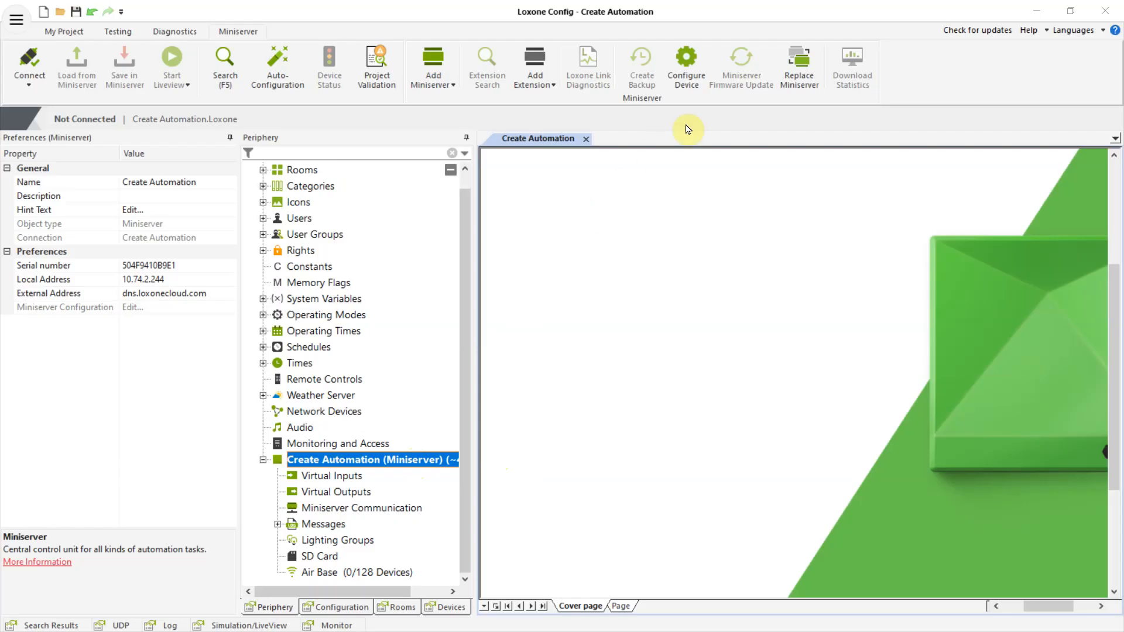
left_click(798, 65)
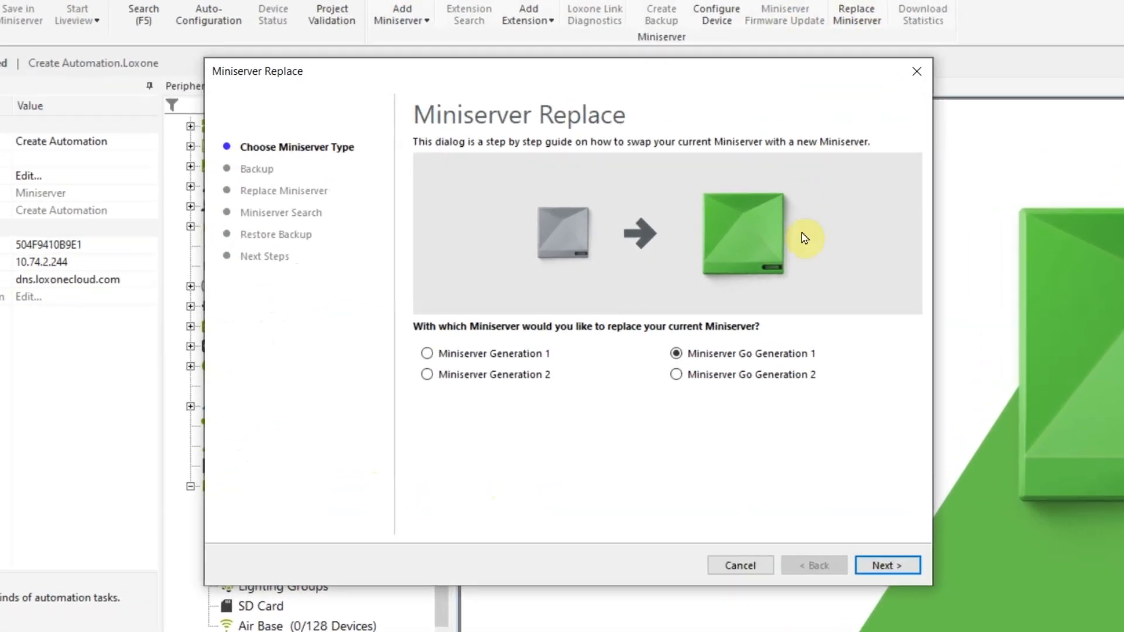
left_click(676, 374)
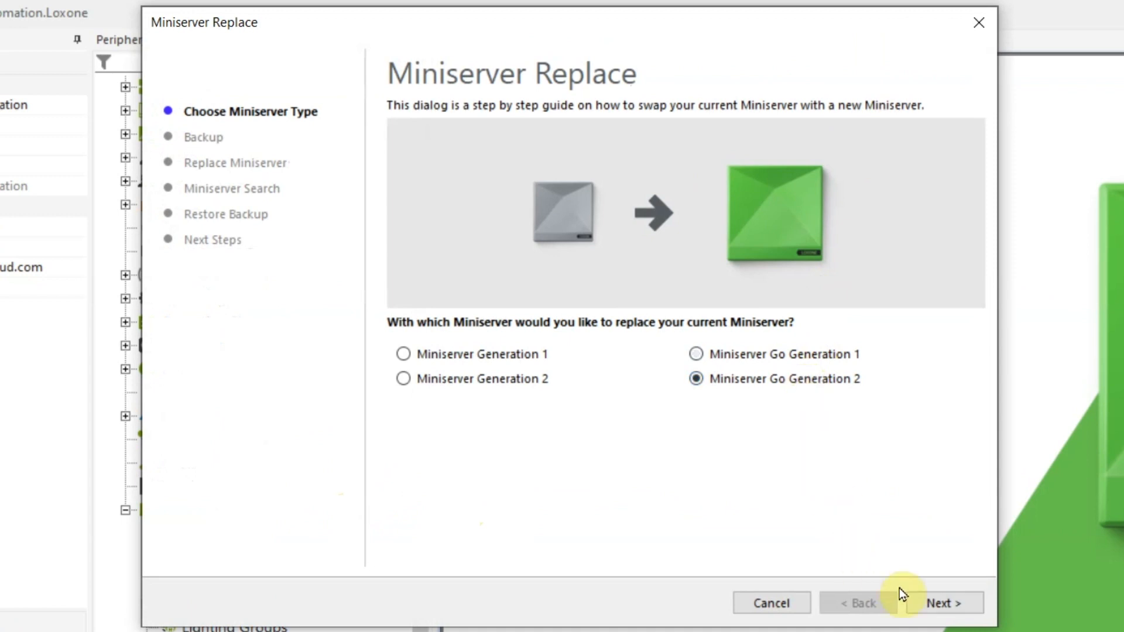
left_click(944, 603)
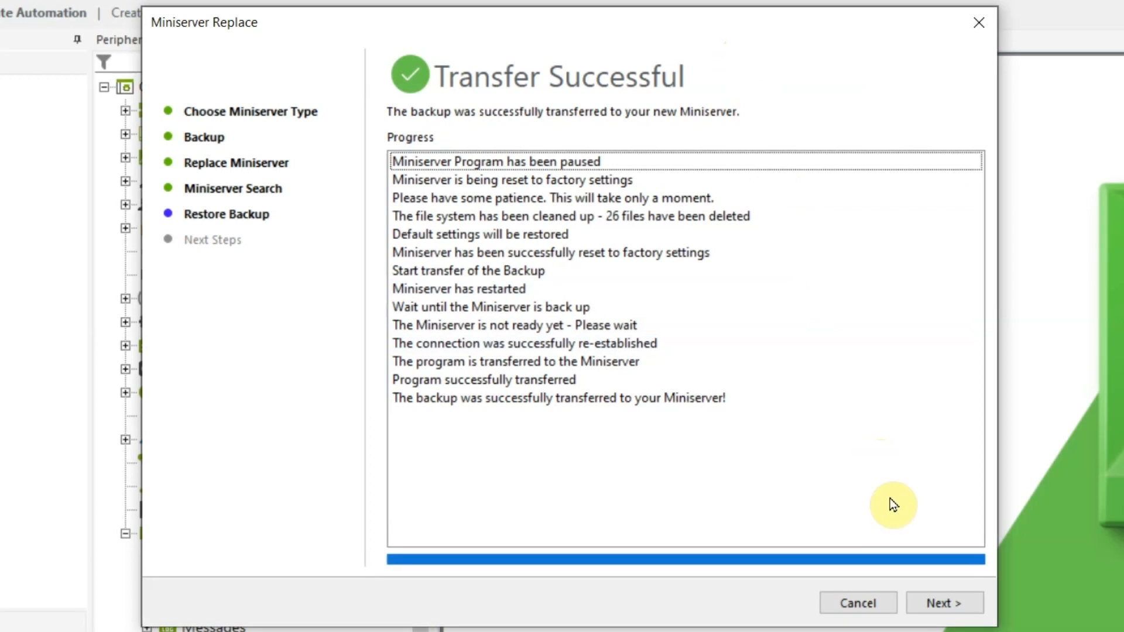
left_click(945, 603)
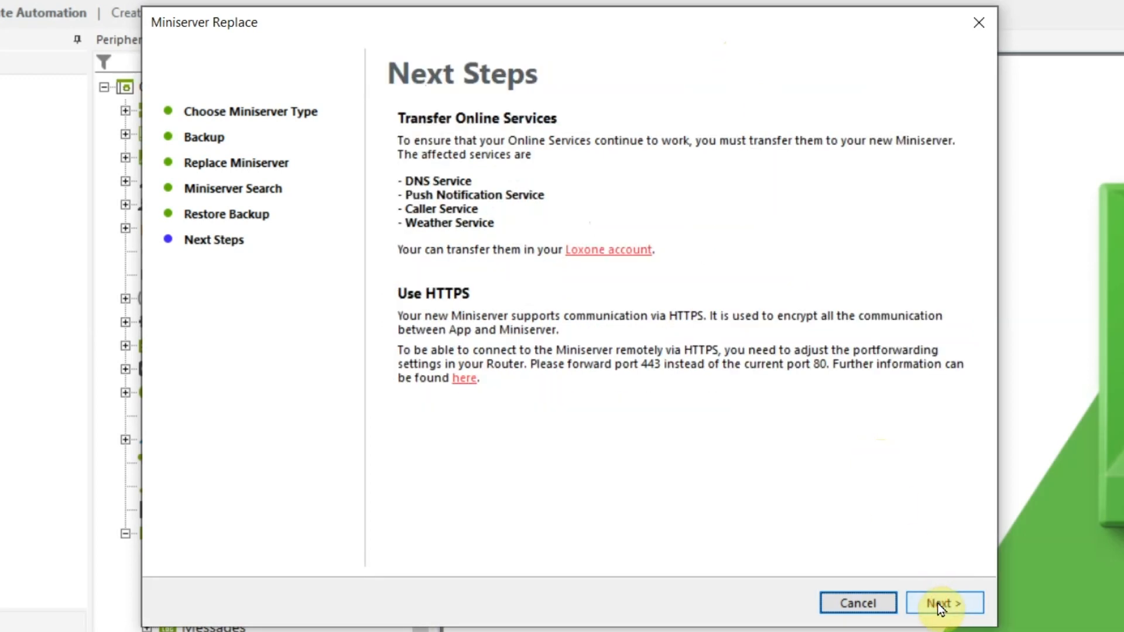
left_click(945, 603)
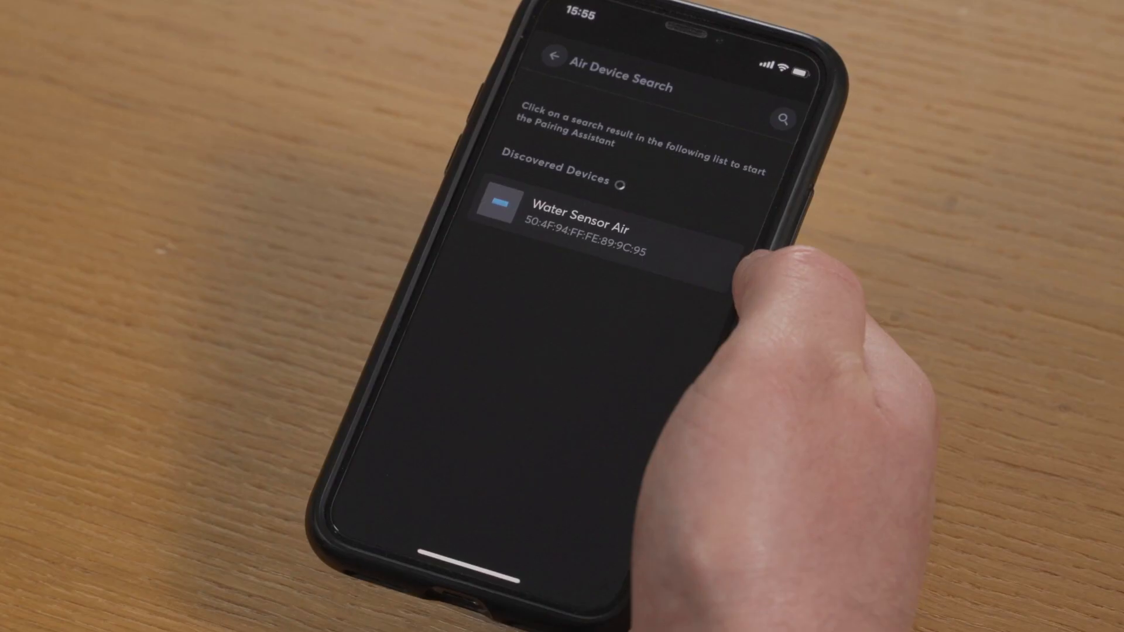
- Select the discovered Water Sensor Air and open its room selection
left_click(588, 218)
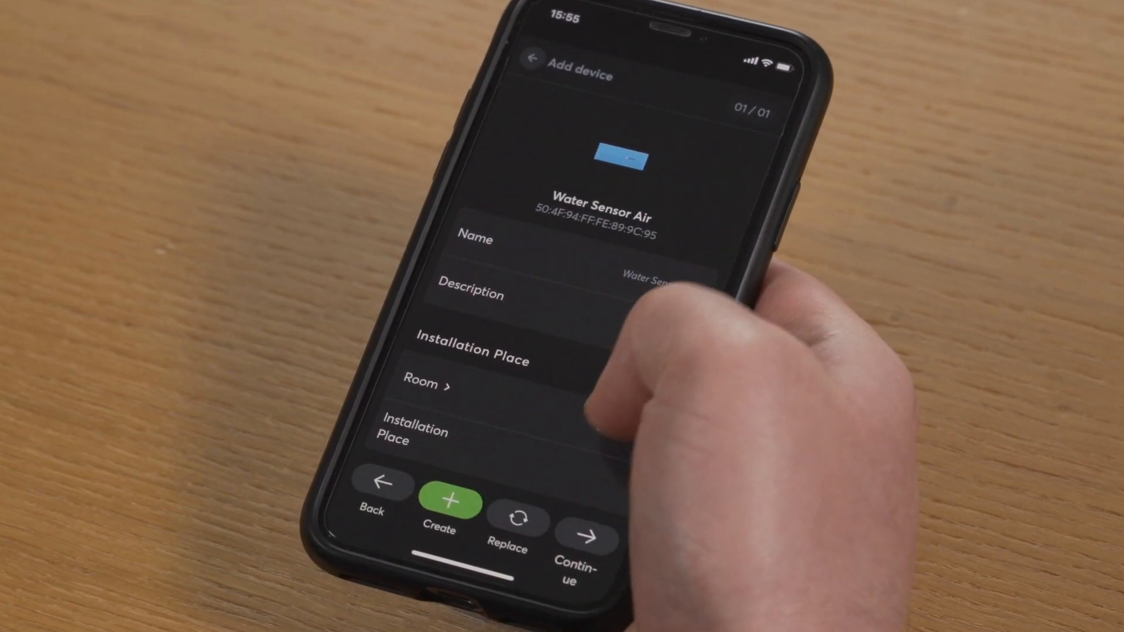
left_click(427, 384)
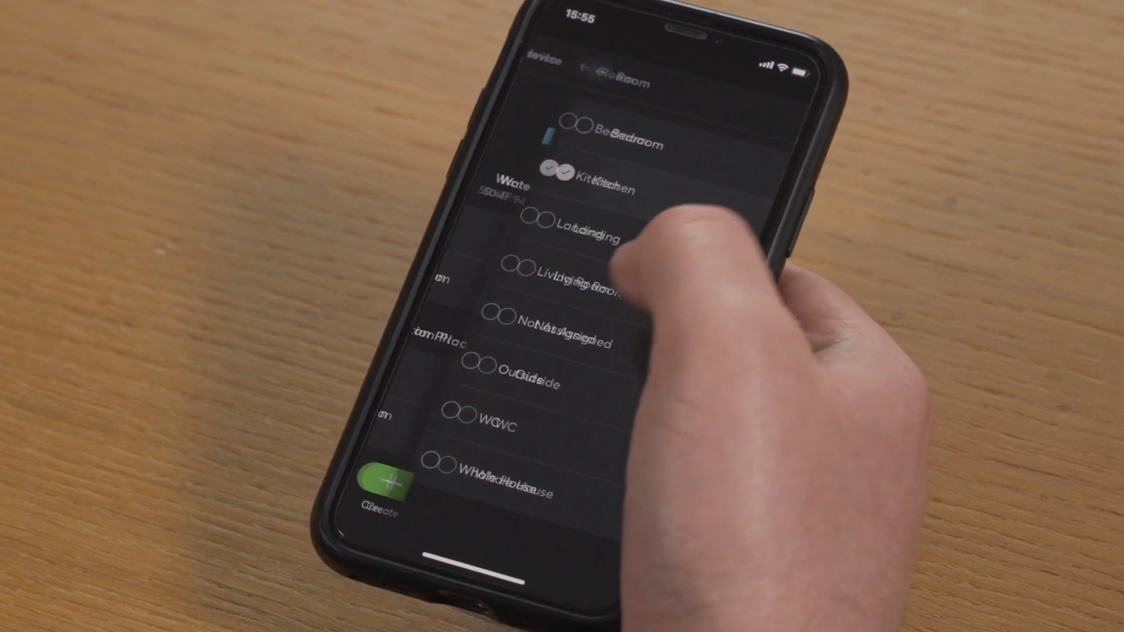